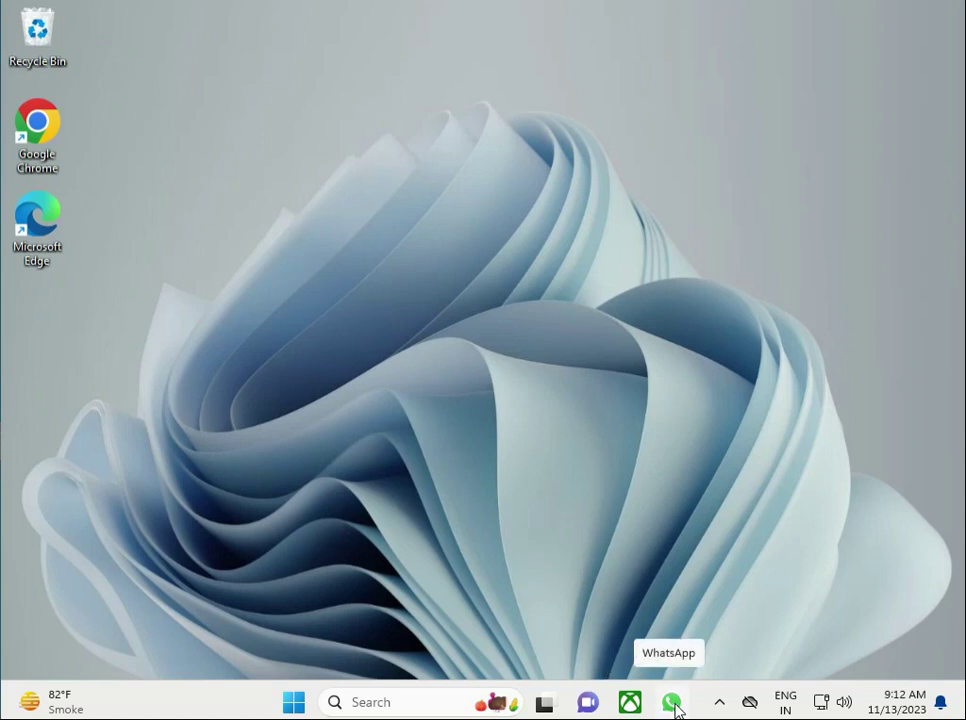
{"action": "mouse_move", "coordinate": [128, 240]}
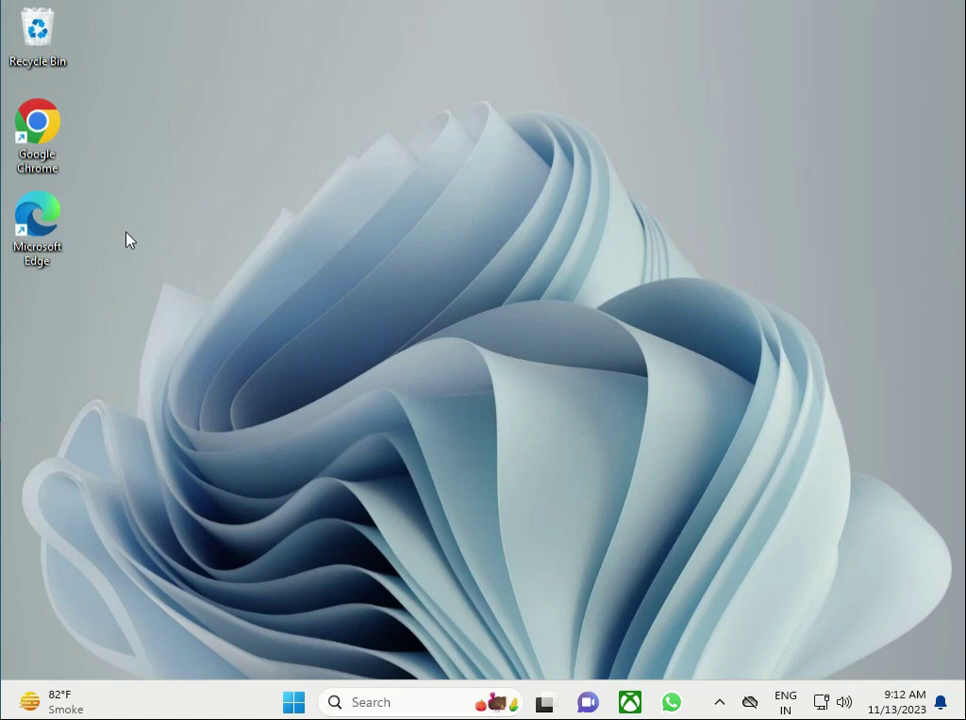
{"action": "mouse_move", "coordinate": [52, 137]}
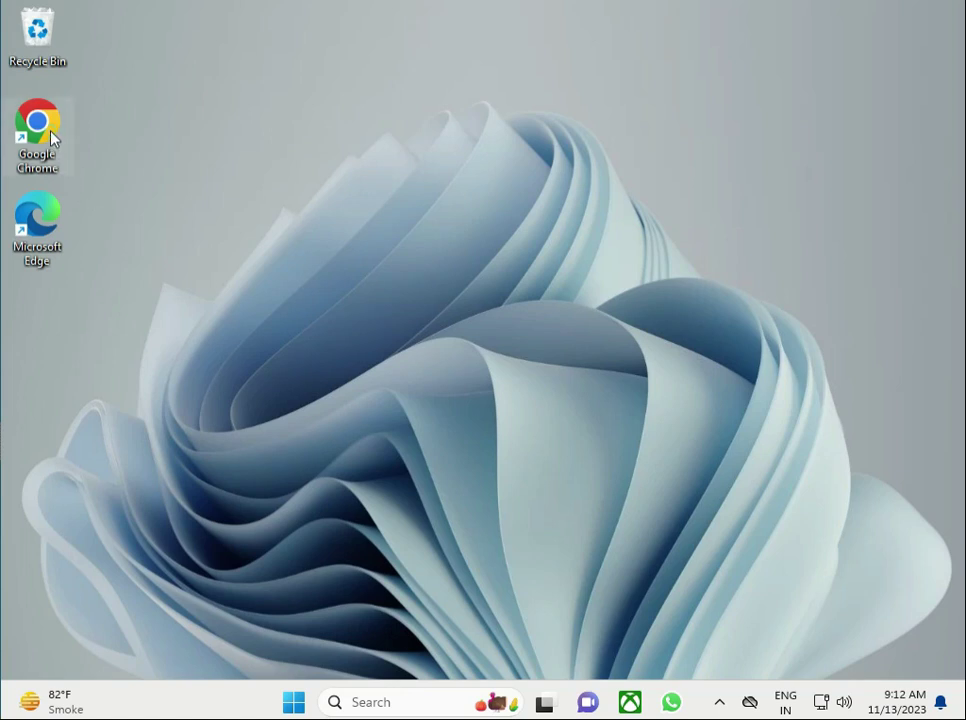
Launch Google Chrome from its desktop shortcut
{"action": "double_click", "coordinate": [38, 125]}
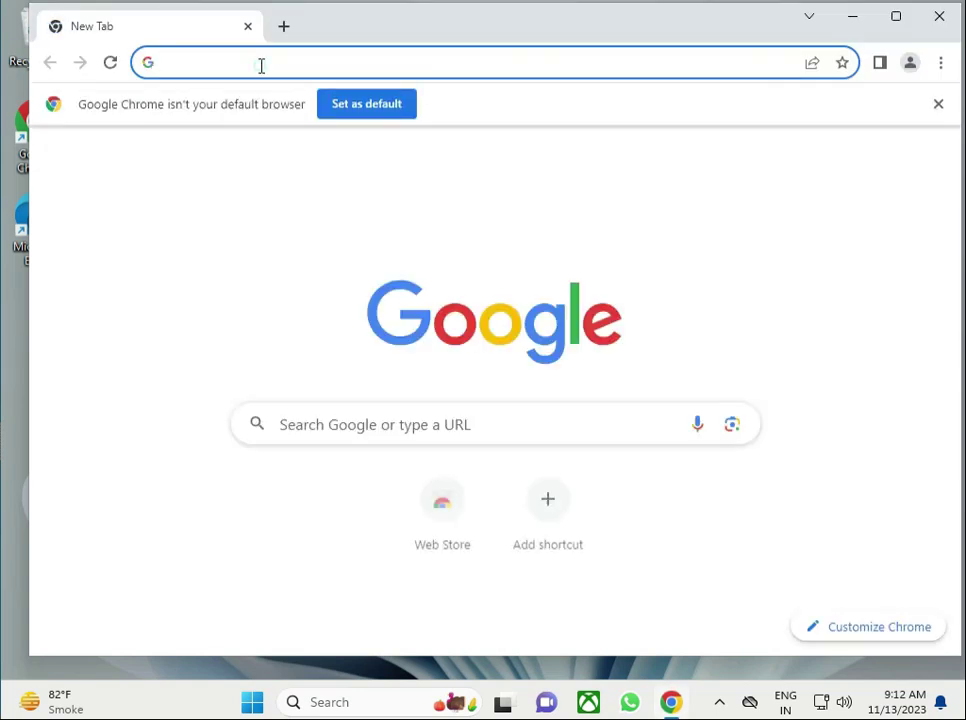
Search Google for 'hp smart tank 720 driver' and open HP's support result in a new tab
{"action": "type", "text": "hp smart tank 750 driver"}
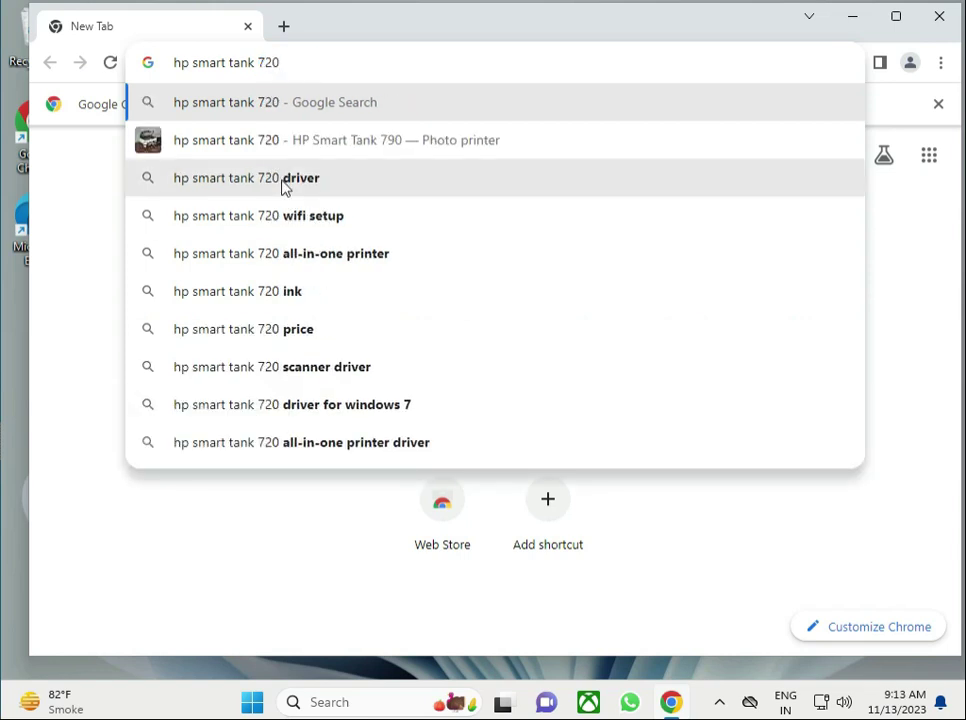
{"action": "left_click", "coordinate": [246, 177]}
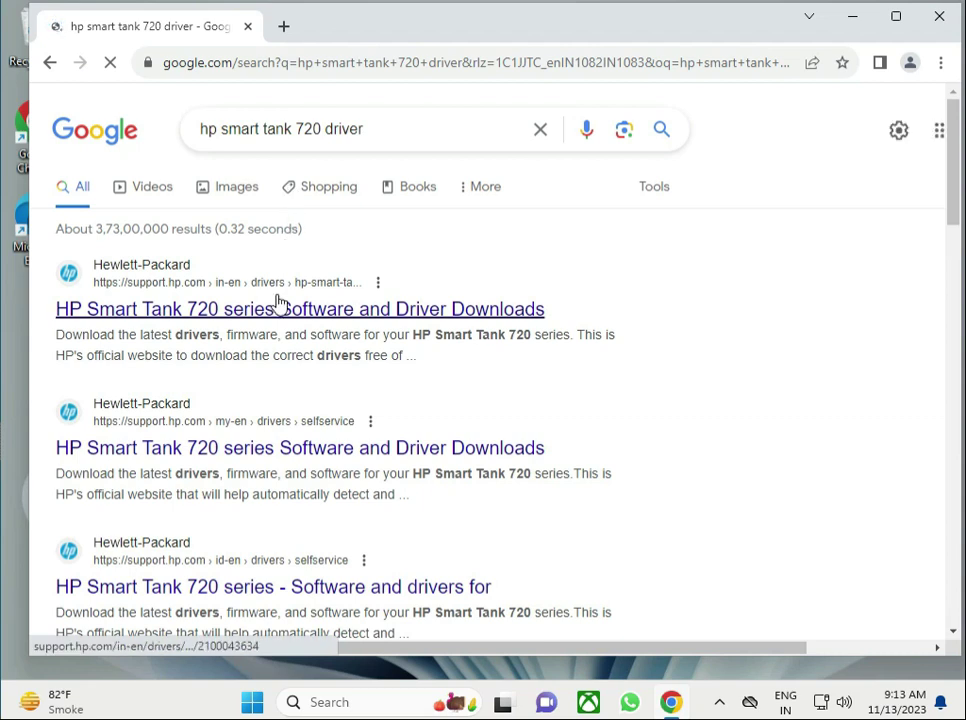
{"action": "right_click", "coordinate": [300, 308]}
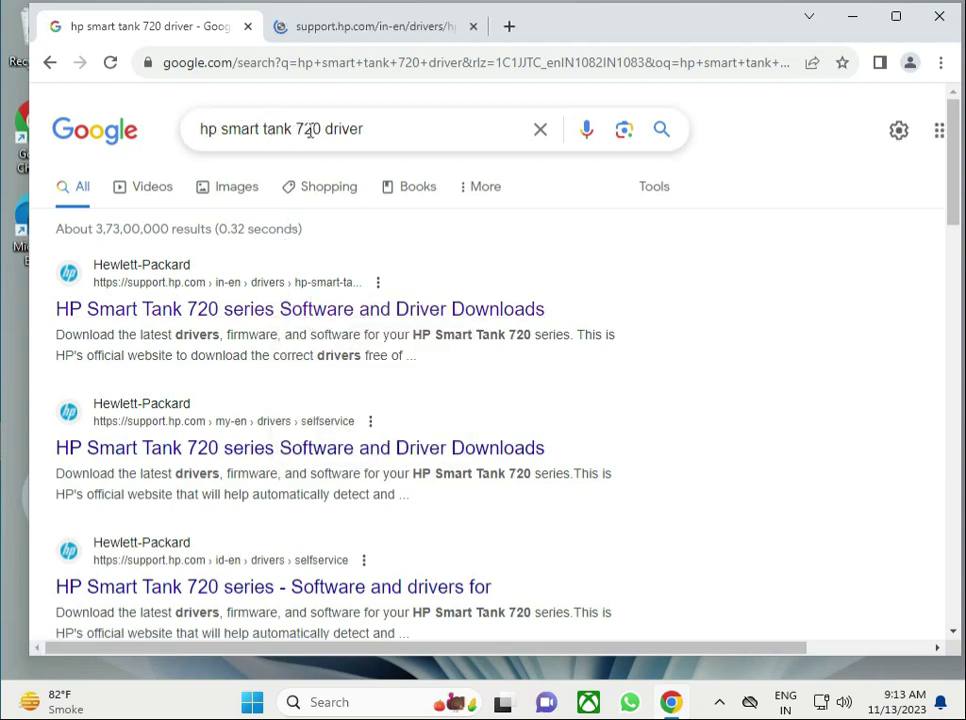
On the HP support tab, change the drivers' operating system to Windows 11
{"action": "left_click", "coordinate": [375, 26]}
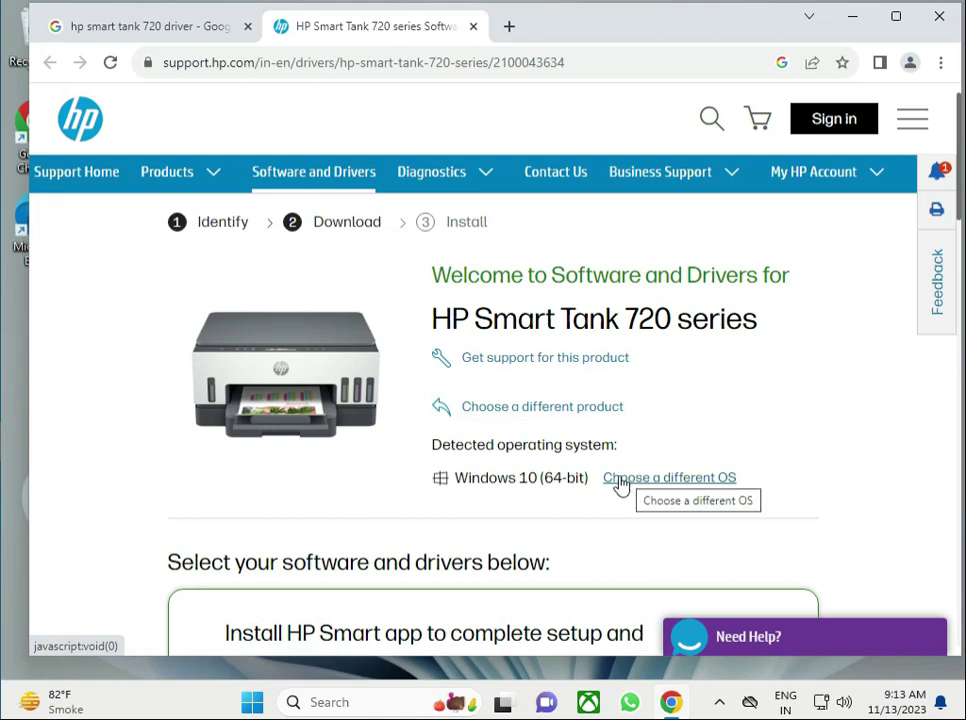
{"action": "double_click", "coordinate": [527, 477]}
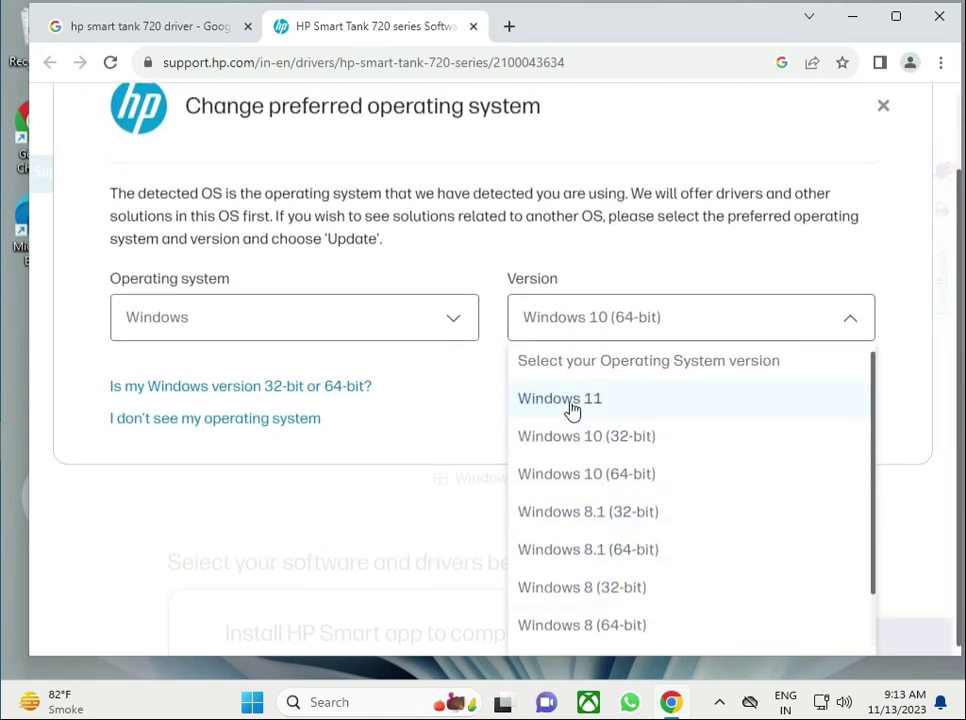
{"action": "left_click", "coordinate": [560, 398]}
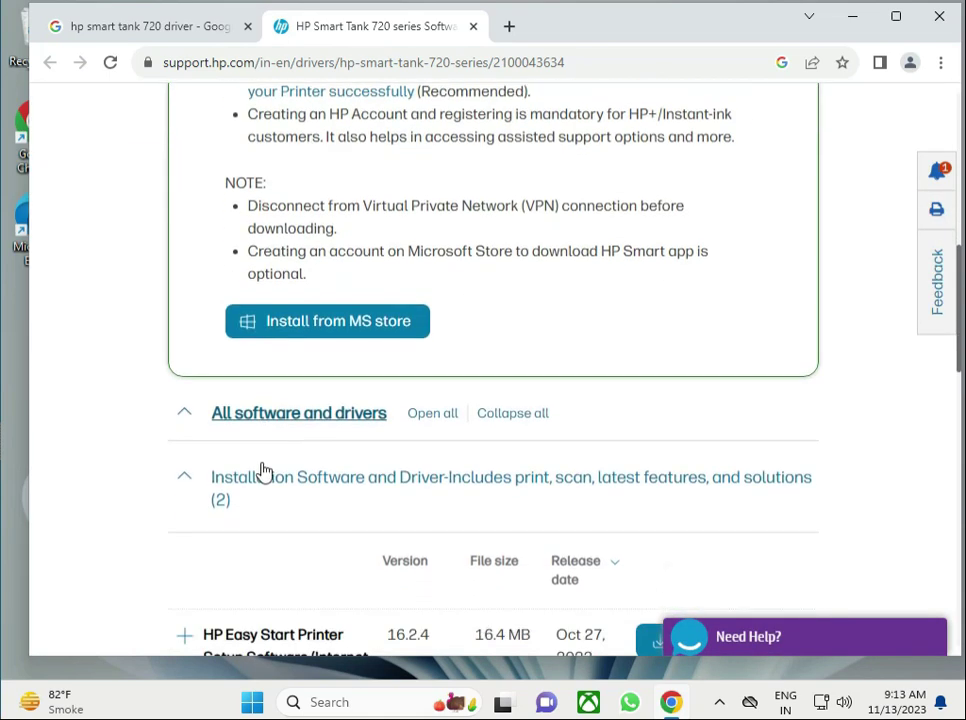
{"action": "scroll", "scroll_direction": "down", "scroll_amount": 3}
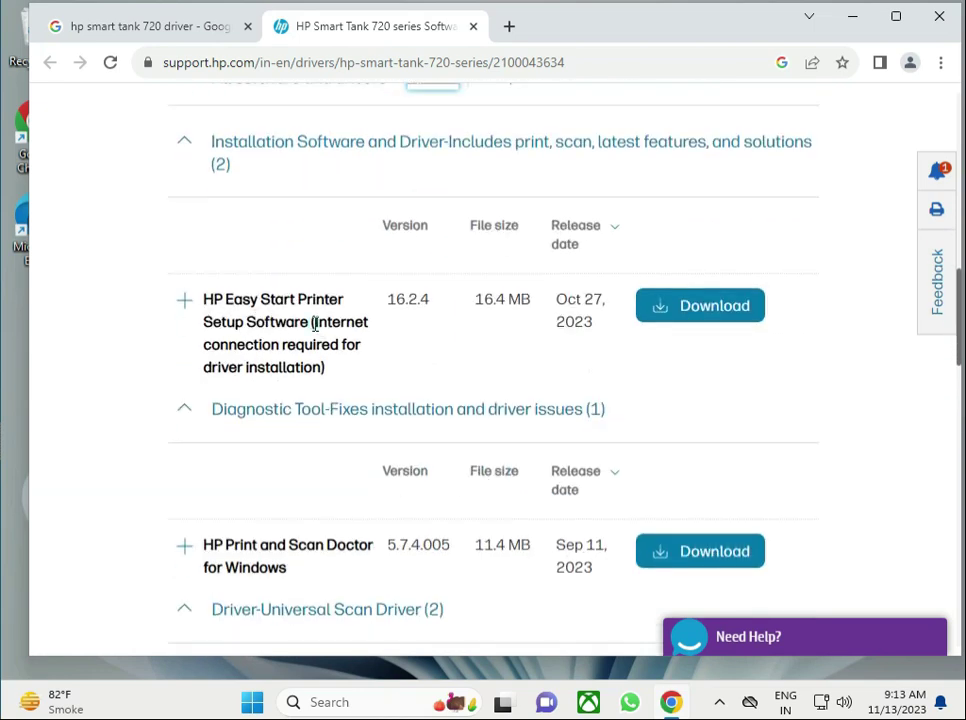
{"action": "scroll", "scroll_direction": "down", "scroll_amount": 3}
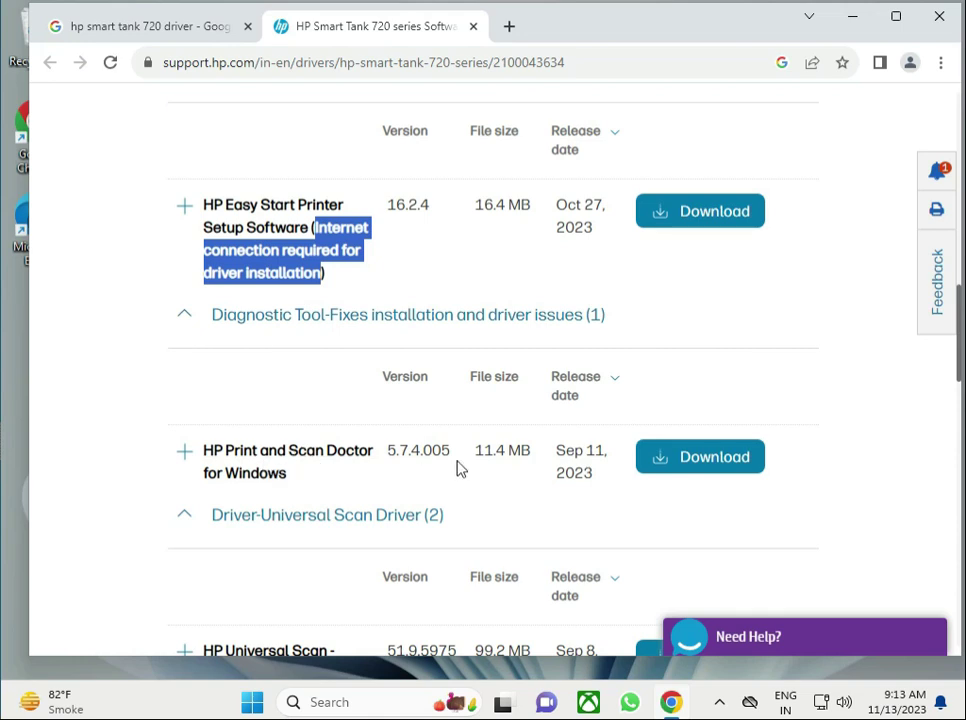
{"action": "scroll", "scroll_direction": "down", "scroll_amount": 3}
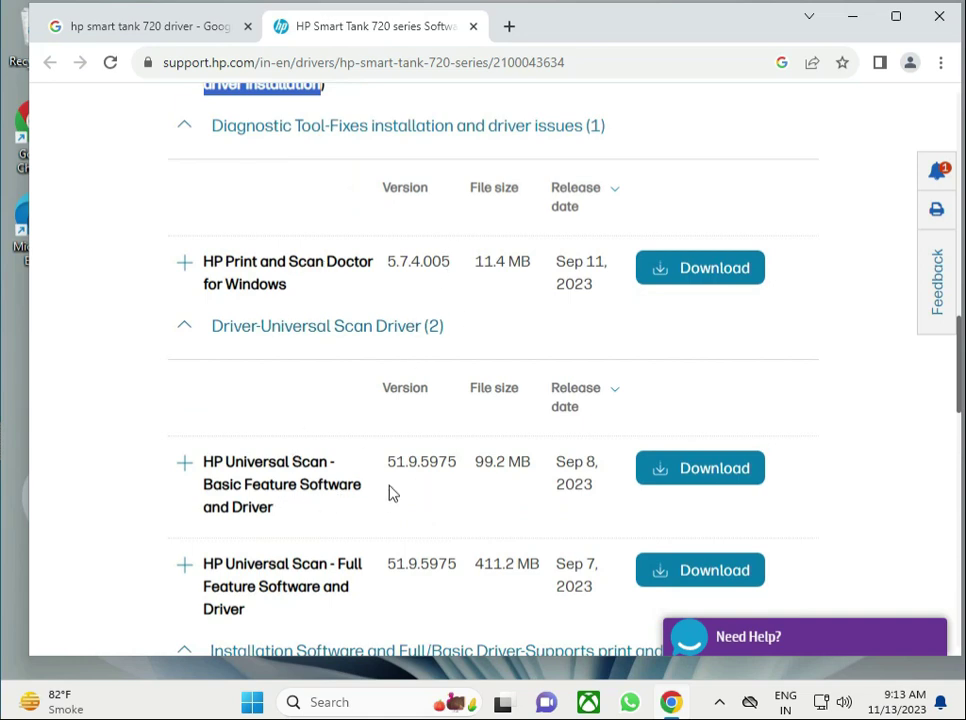
{"action": "mouse_move", "coordinate": [290, 510]}
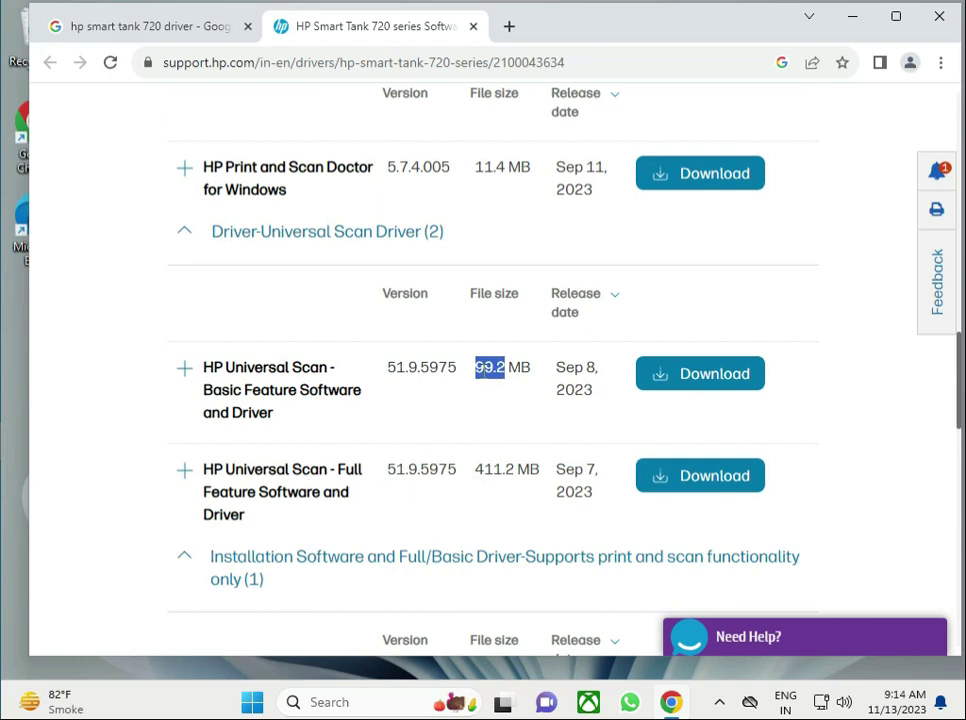
{"action": "scroll", "scroll_direction": "down", "scroll_amount": 3}
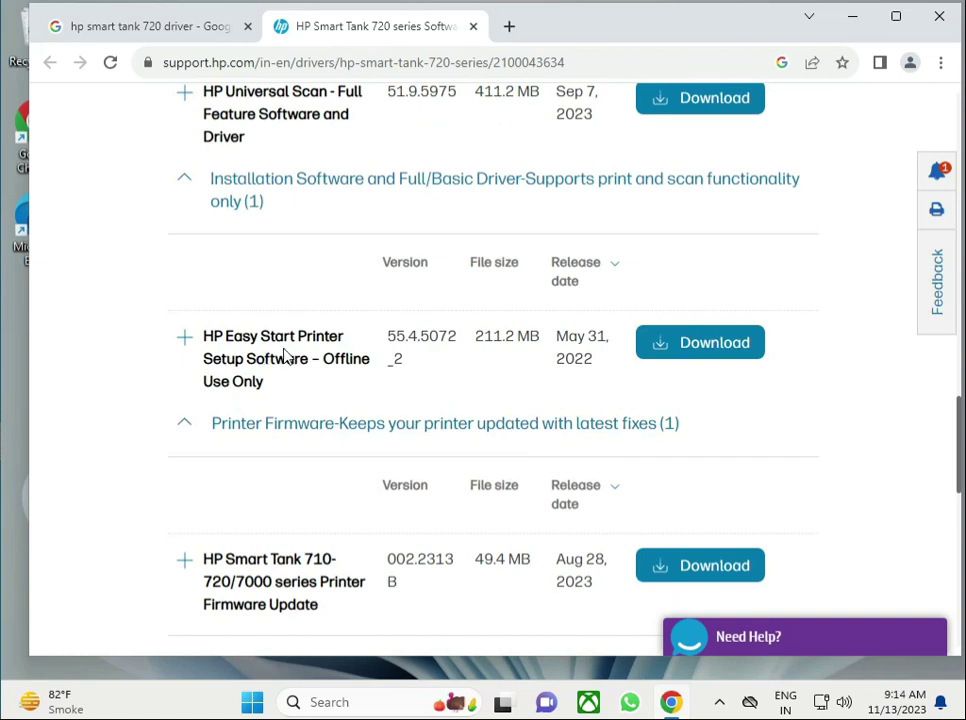
{"action": "mouse_move", "coordinate": [245, 398]}
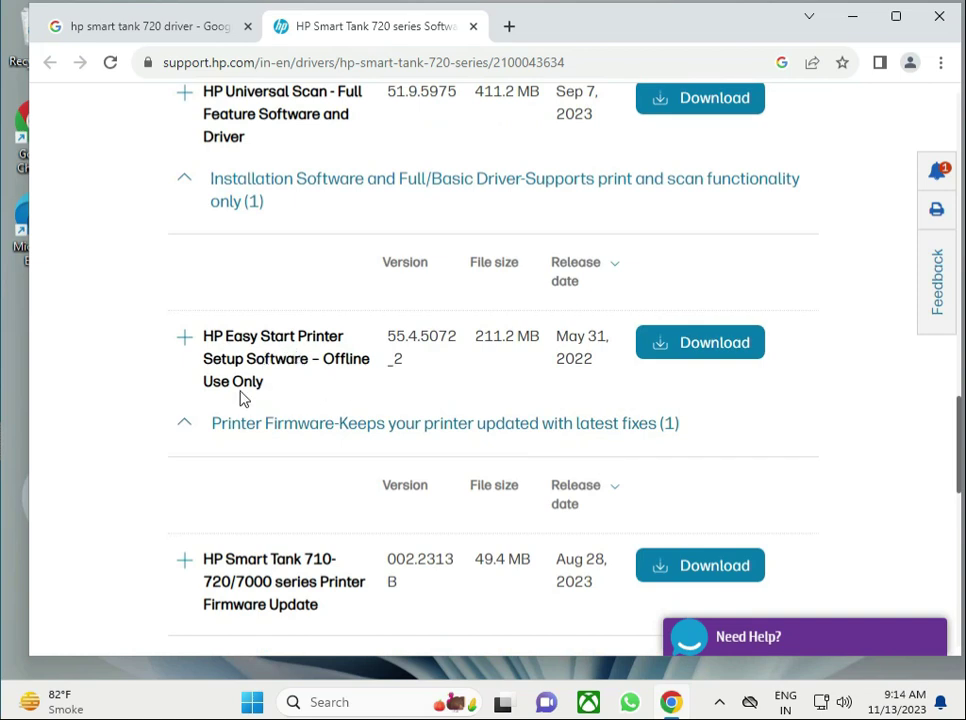
{"action": "mouse_move", "coordinate": [562, 642]}
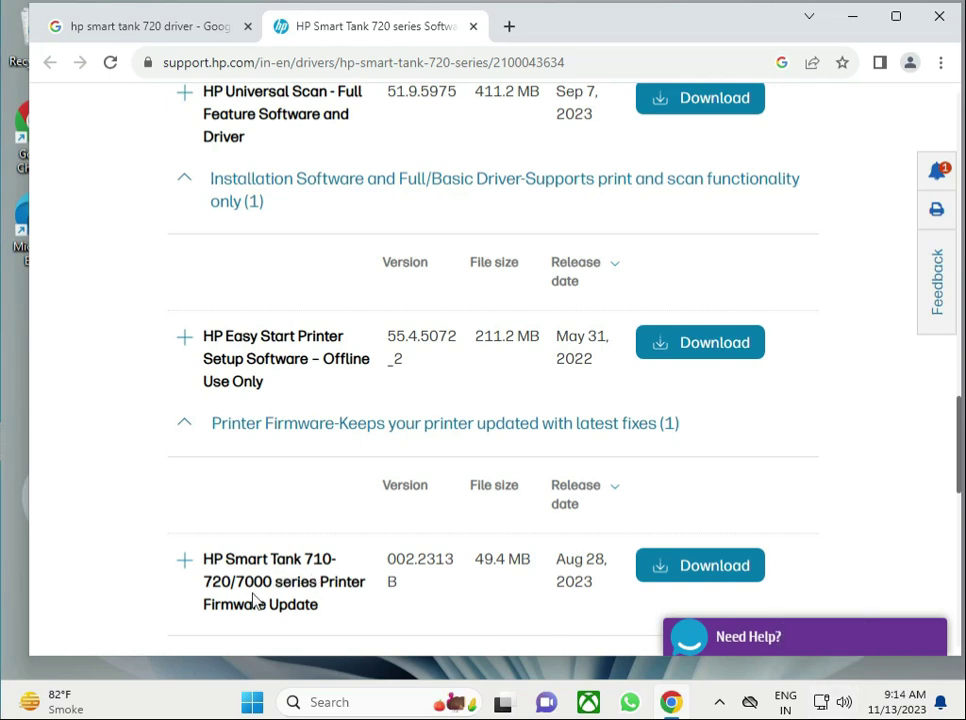
{"action": "scroll", "scroll_direction": "down", "scroll_amount": 3}
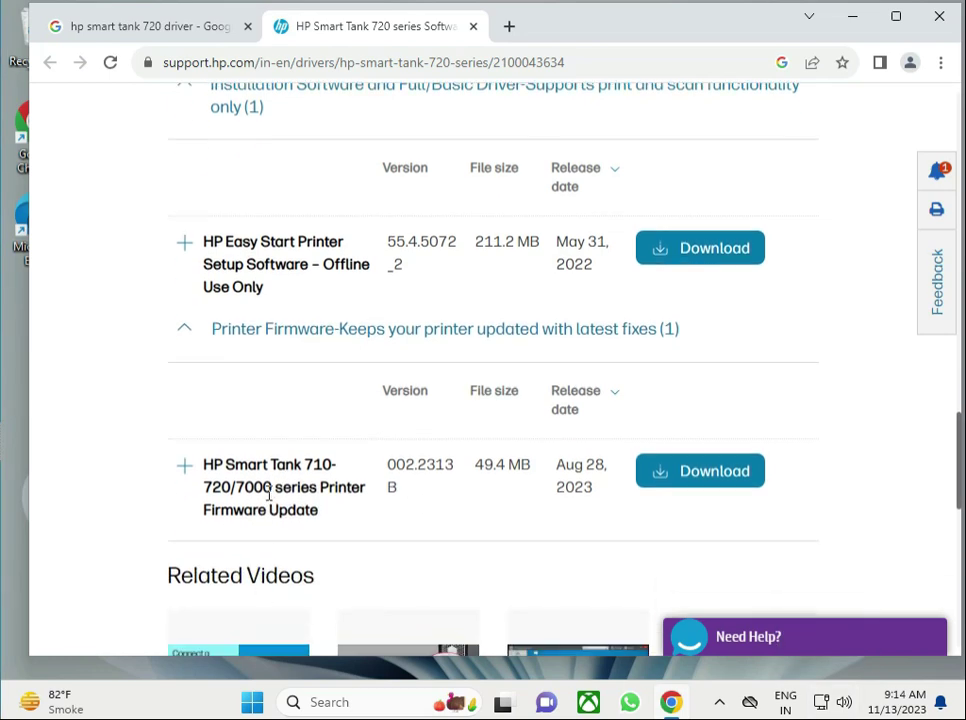
{"action": "scroll", "scroll_direction": "down", "scroll_amount": 3}
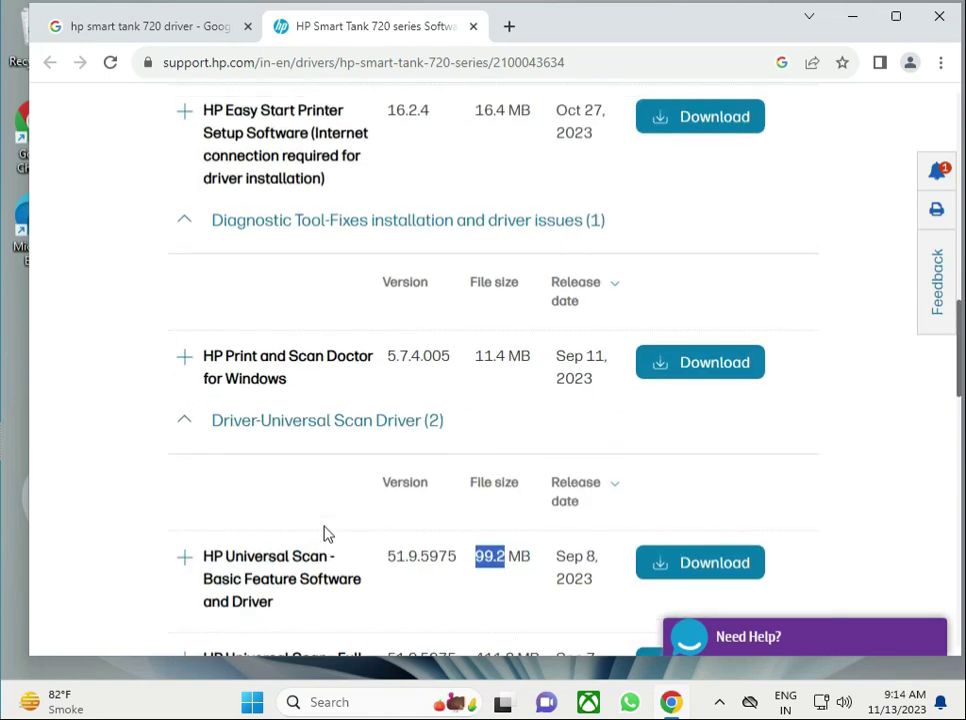
{"action": "scroll", "scroll_direction": "down", "scroll_amount": 3}
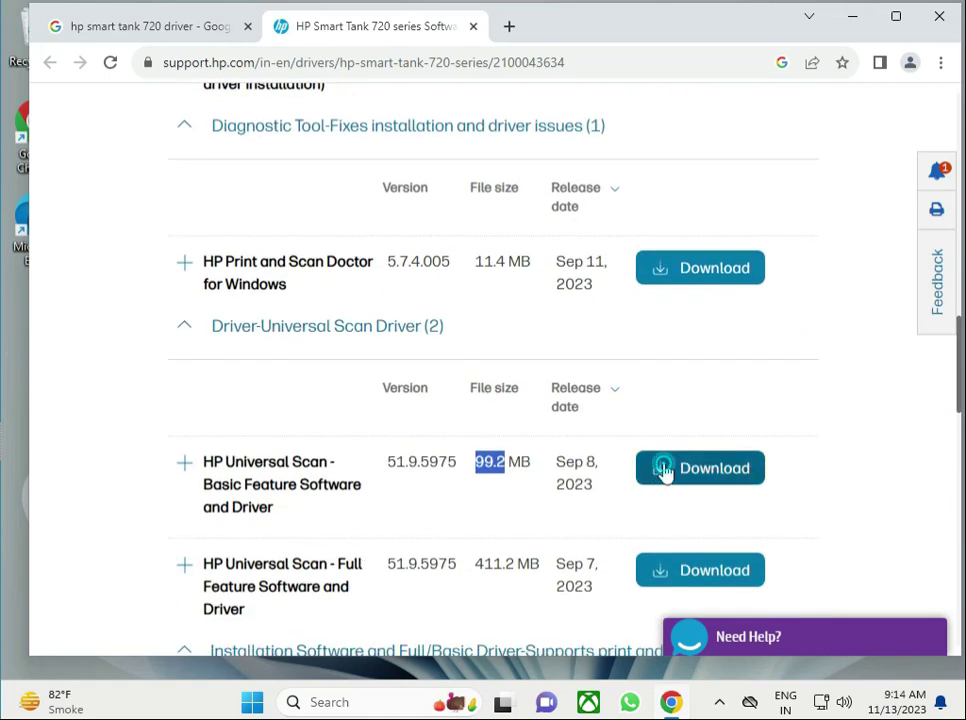
Download the HP Universal Scan basic driver and run the installer from download history
{"action": "left_click", "coordinate": [699, 468]}
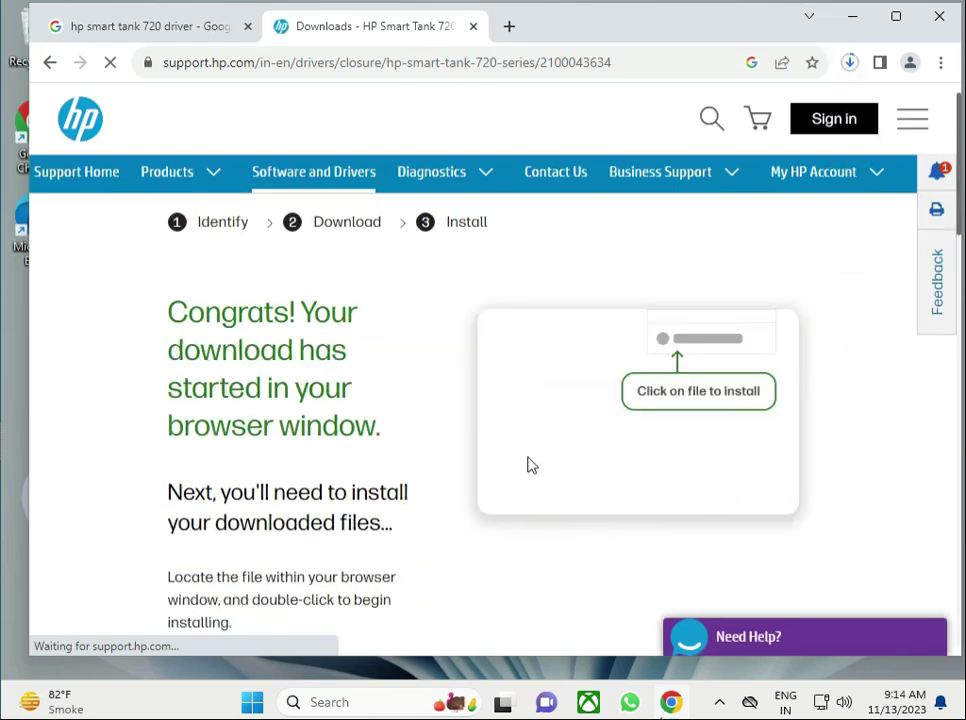
{"action": "left_click", "coordinate": [849, 62]}
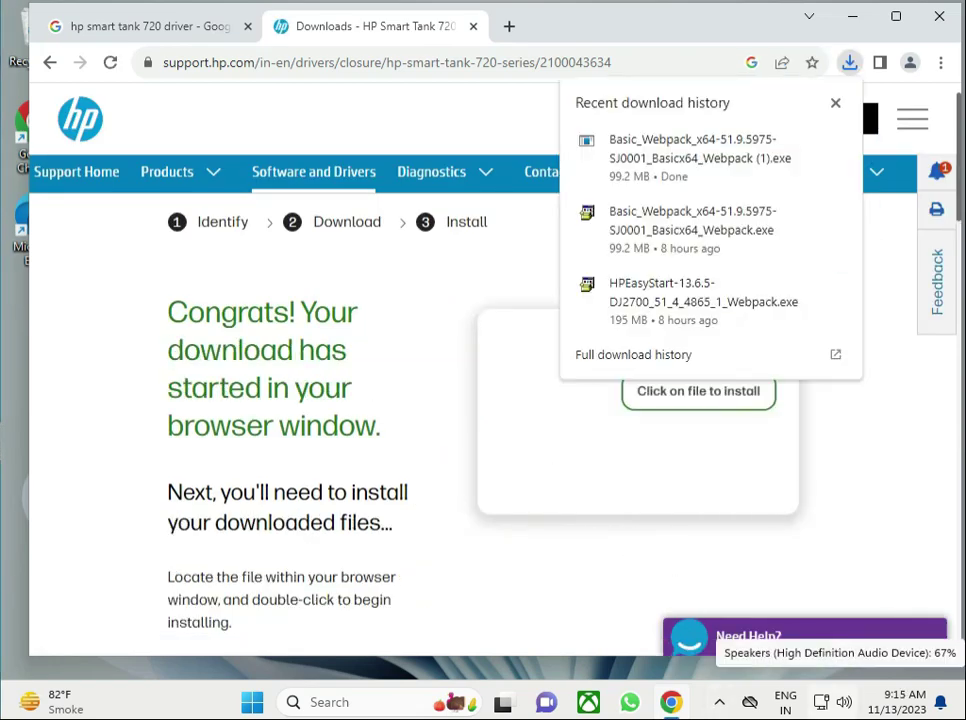
{"action": "left_click", "coordinate": [660, 171]}
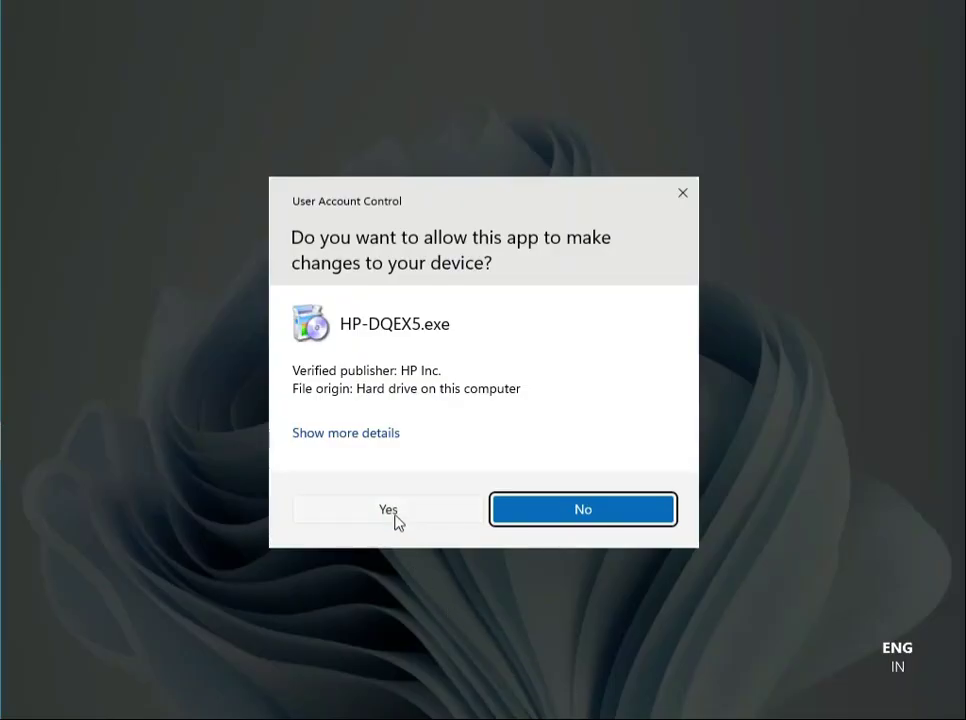
Approve the User Account Control prompt for the HP installer
{"action": "left_click", "coordinate": [388, 509]}
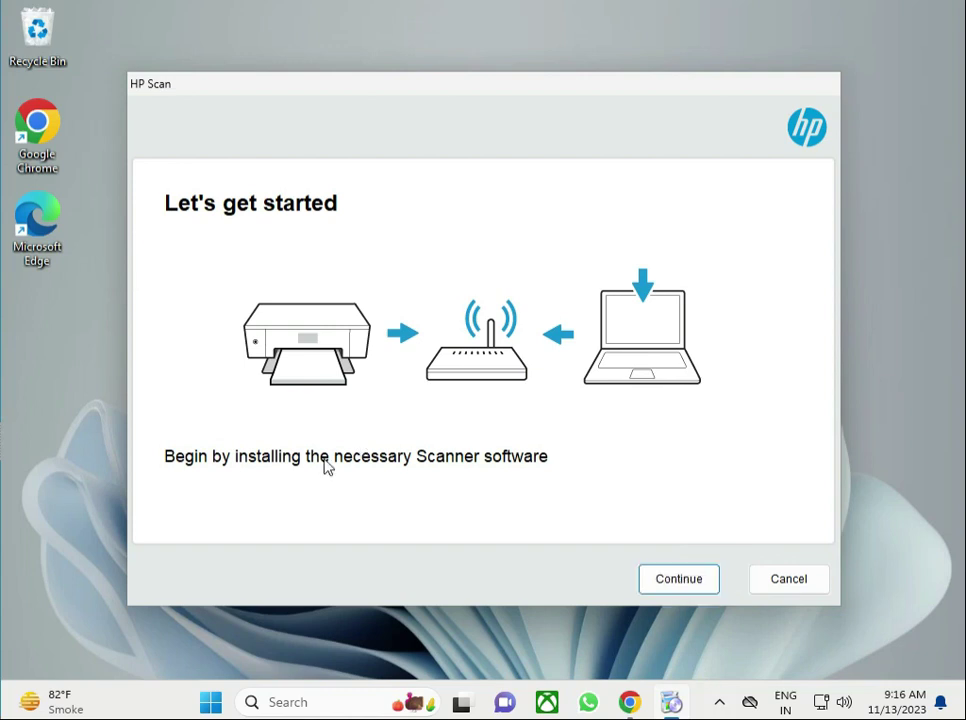
{"action": "mouse_move", "coordinate": [678, 578]}
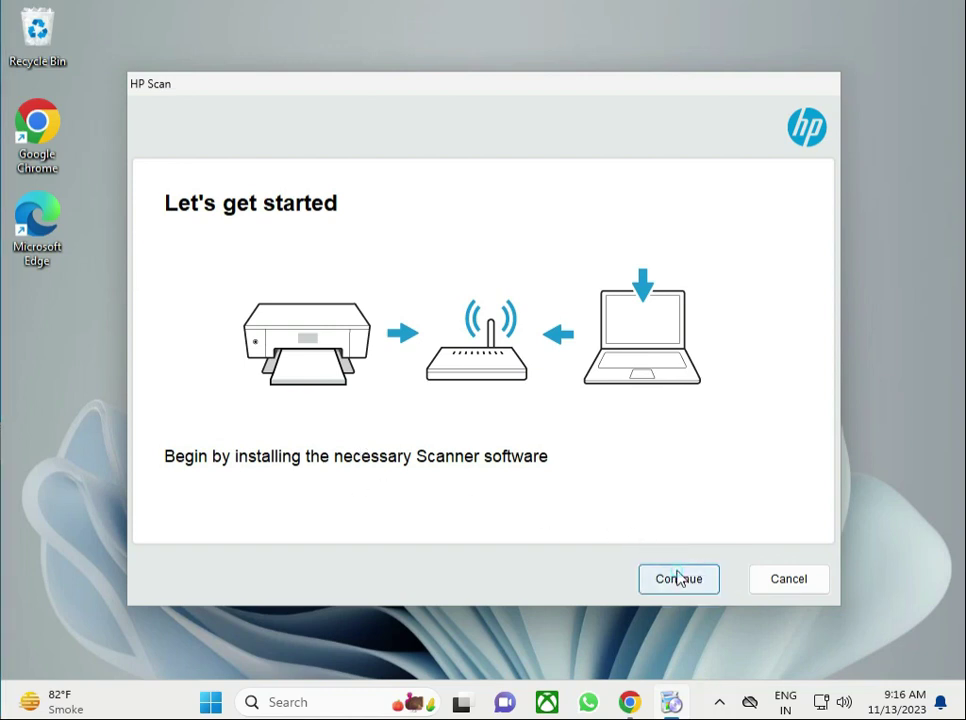
Run HP Scan setup, skip Ethernet/USB with Connect later, and finish the wizard
{"action": "left_click", "coordinate": [788, 578]}
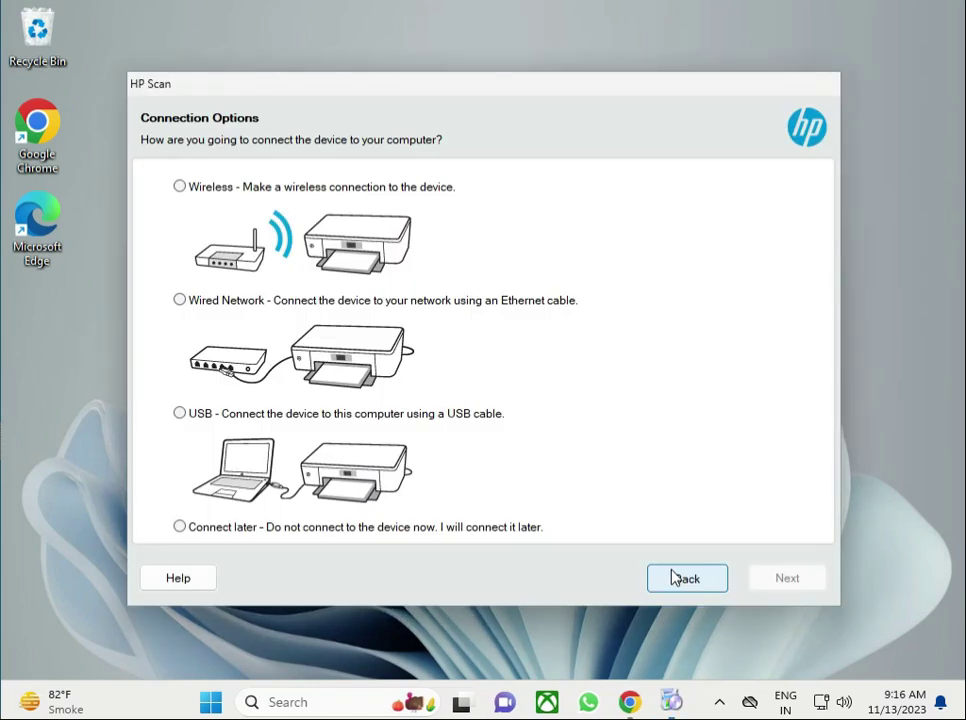
{"action": "mouse_move", "coordinate": [200, 228]}
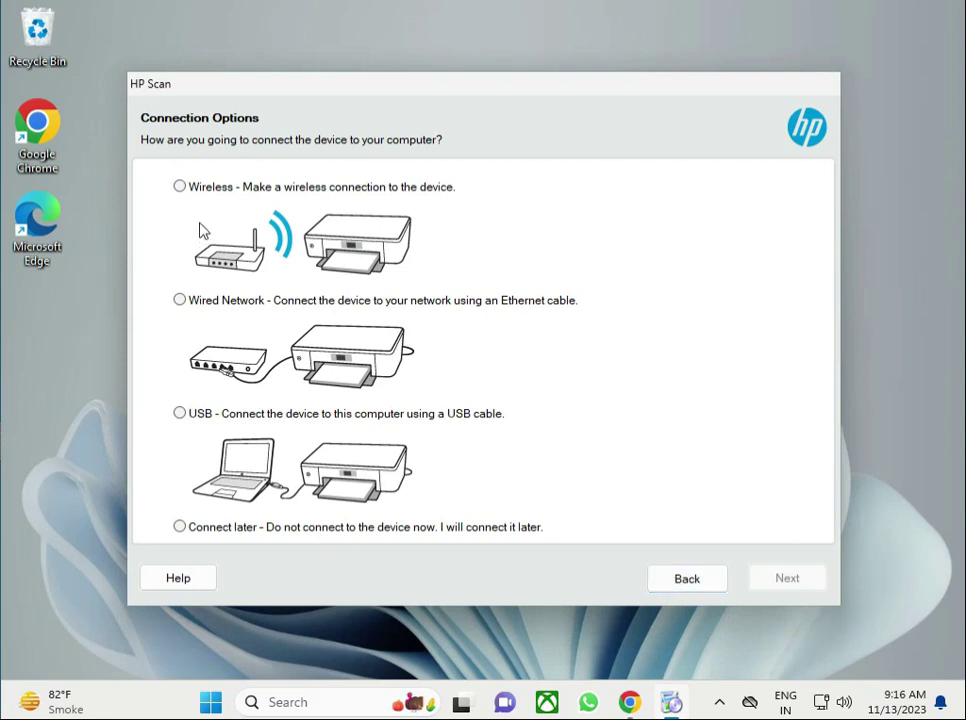
{"action": "mouse_move", "coordinate": [260, 478]}
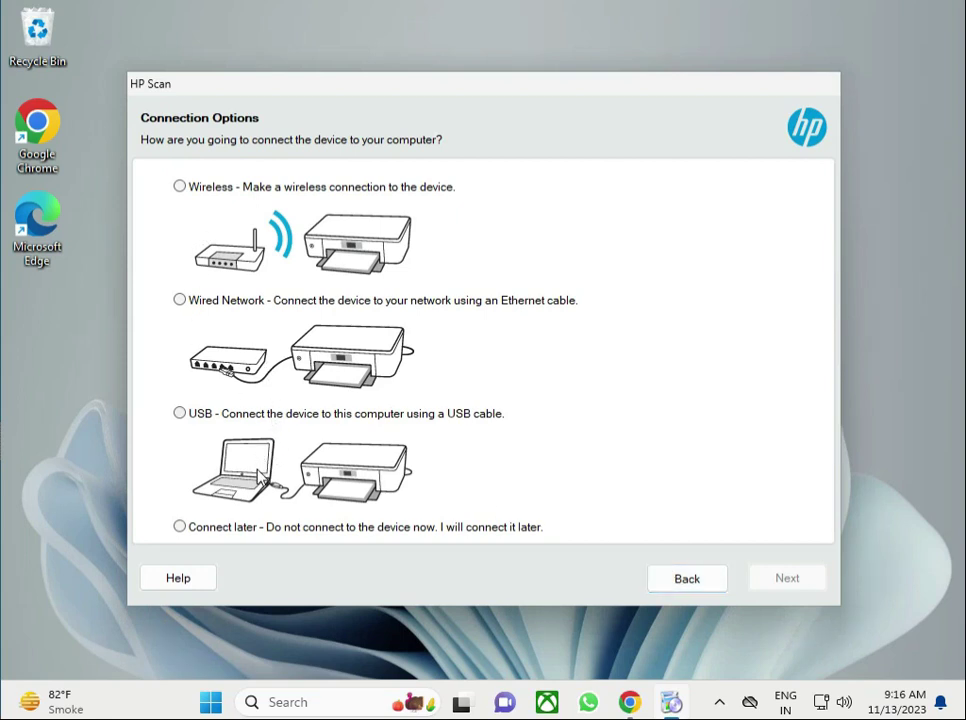
{"action": "mouse_move", "coordinate": [281, 291]}
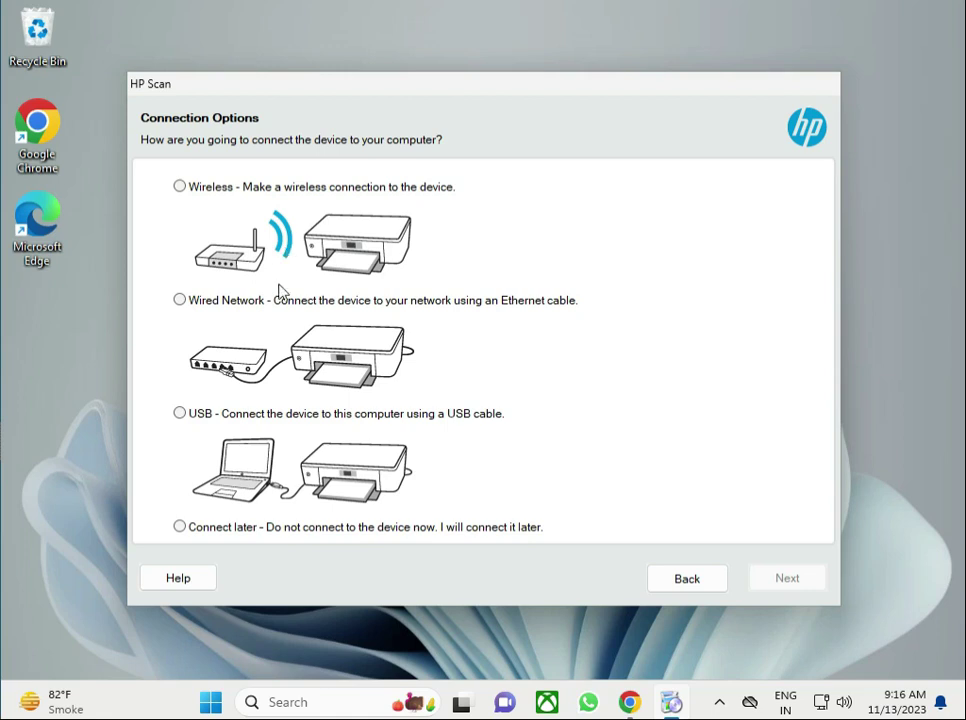
{"action": "mouse_move", "coordinate": [333, 472]}
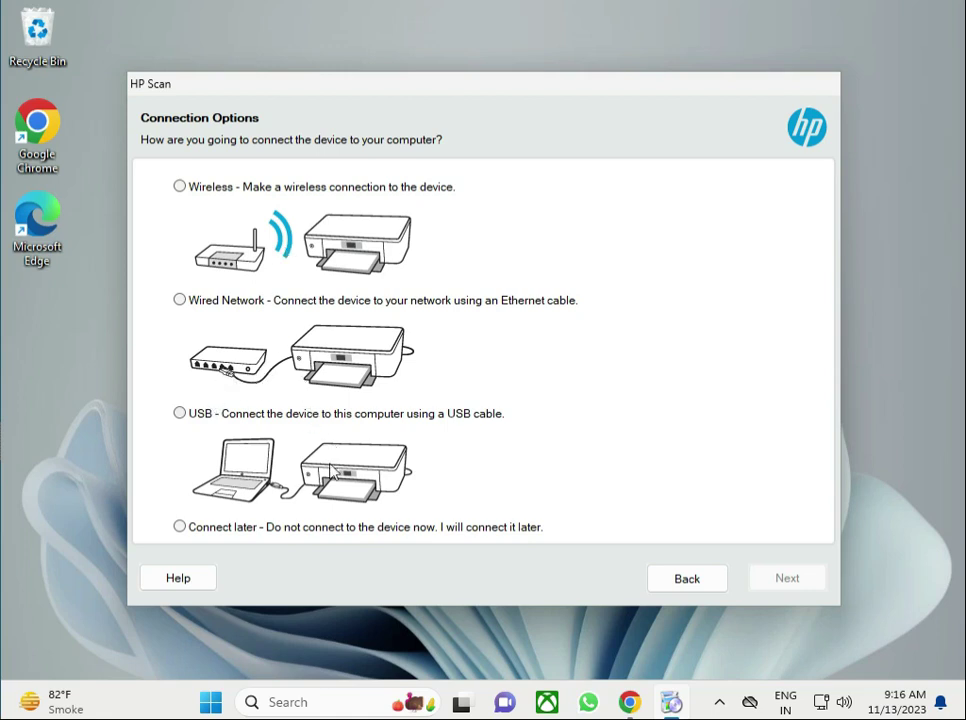
{"action": "mouse_move", "coordinate": [320, 486]}
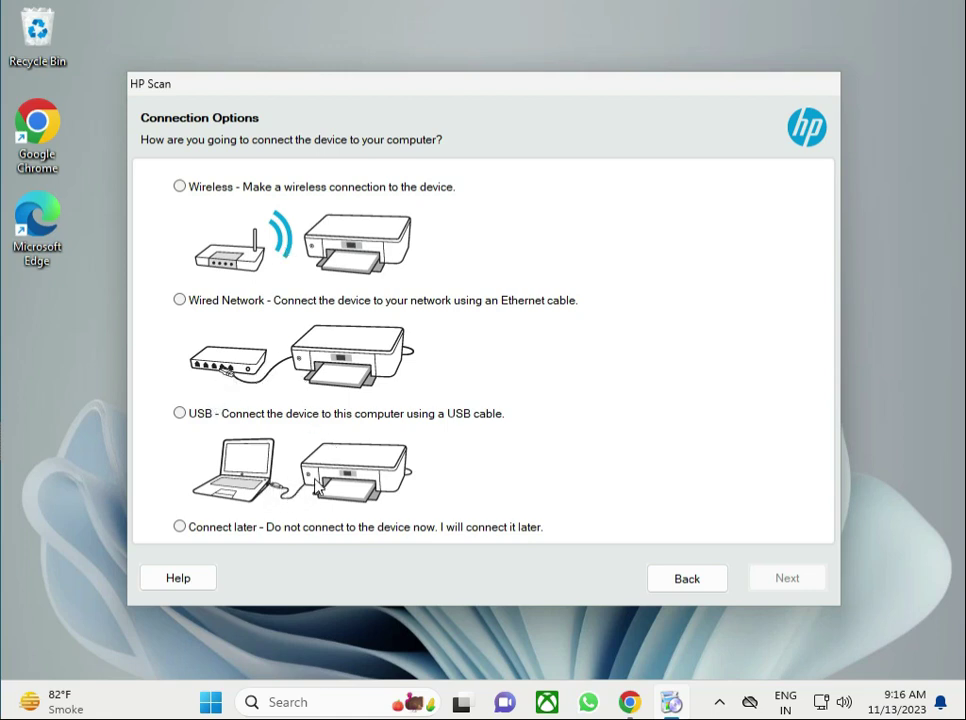
{"action": "mouse_move", "coordinate": [283, 343]}
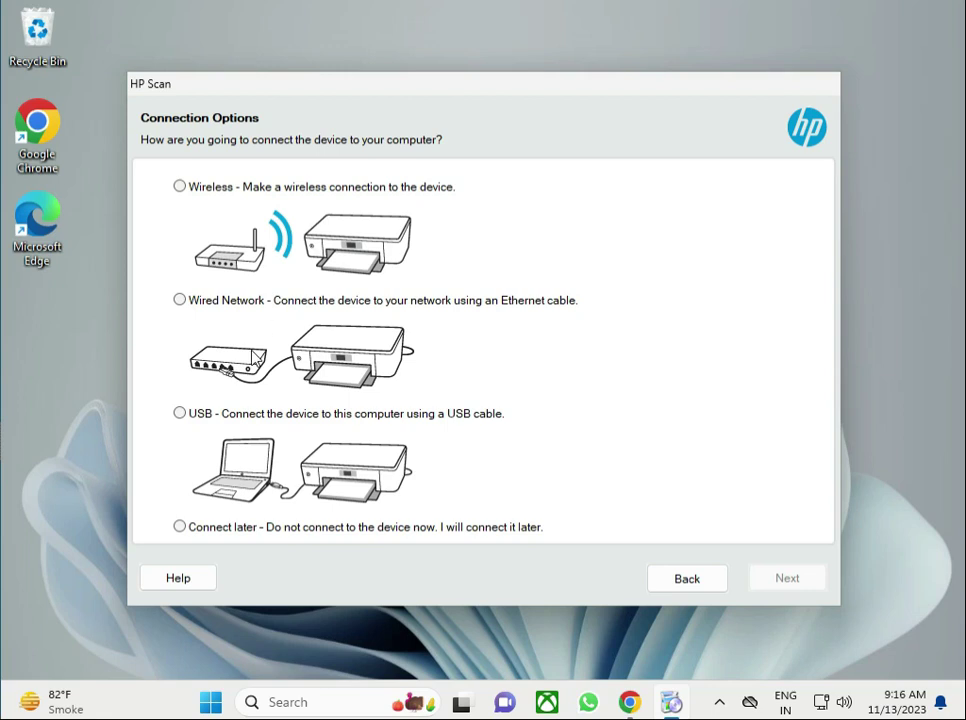
{"action": "mouse_move", "coordinate": [262, 378]}
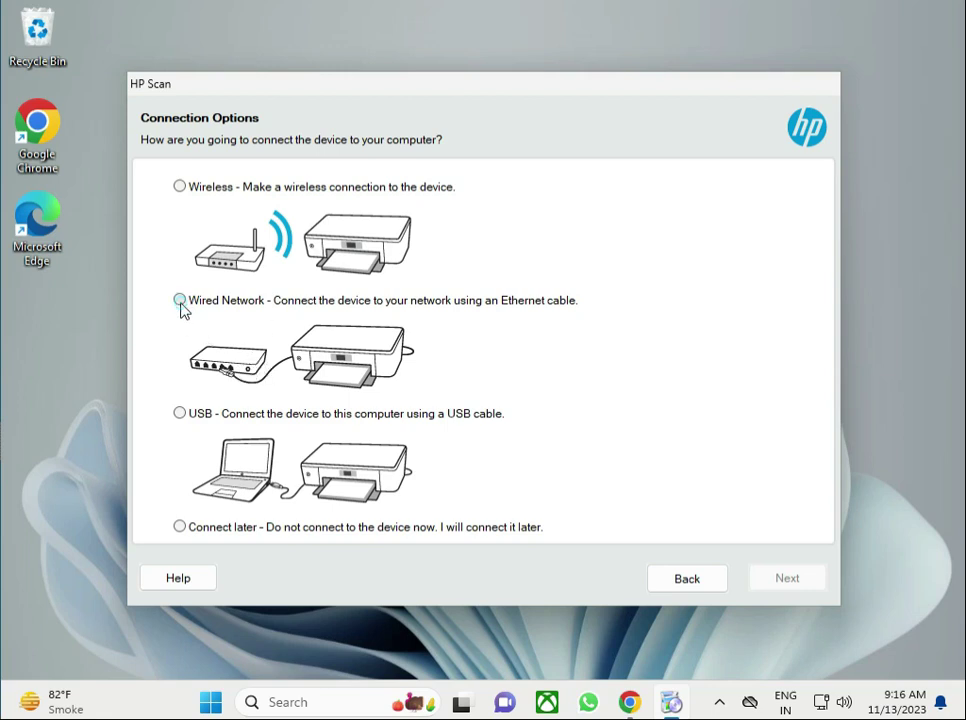
{"action": "left_click", "coordinate": [179, 300]}
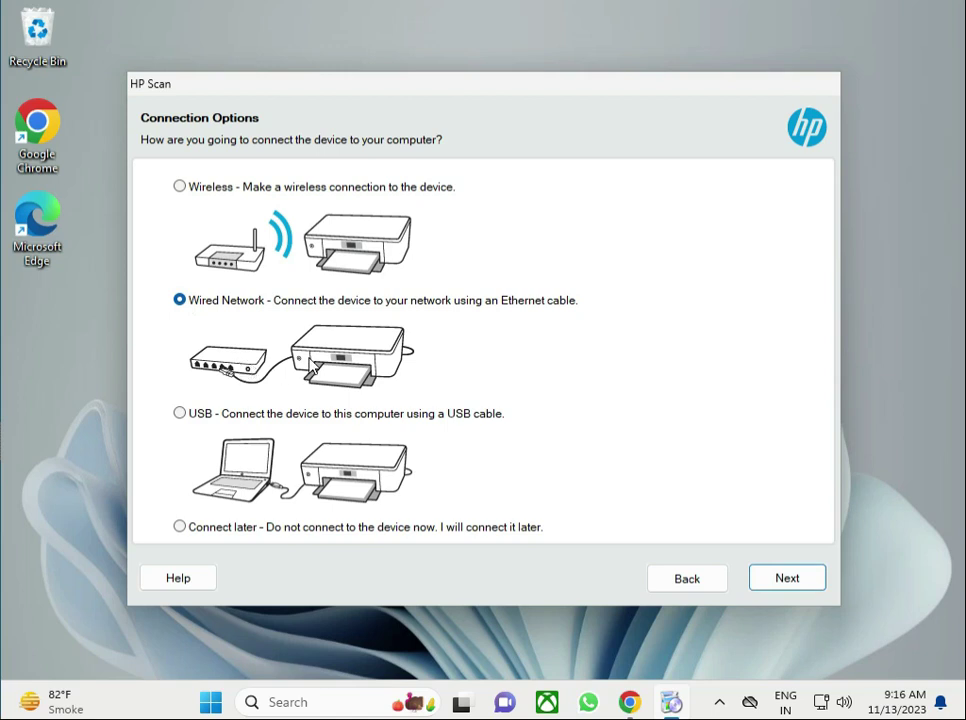
{"action": "mouse_move", "coordinate": [305, 368]}
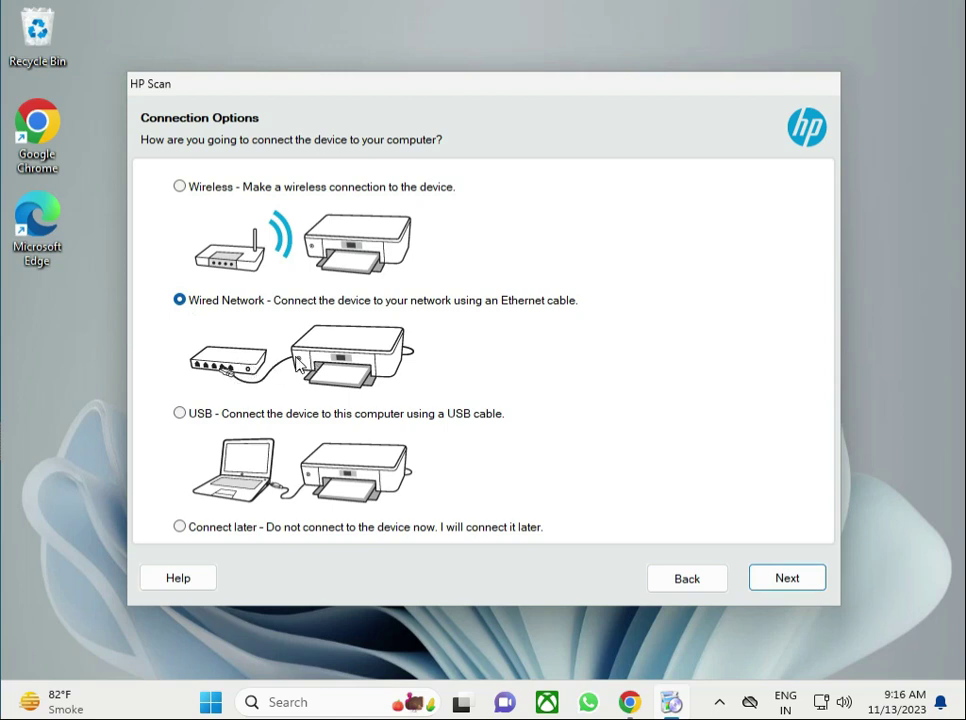
{"action": "left_click", "coordinate": [180, 413]}
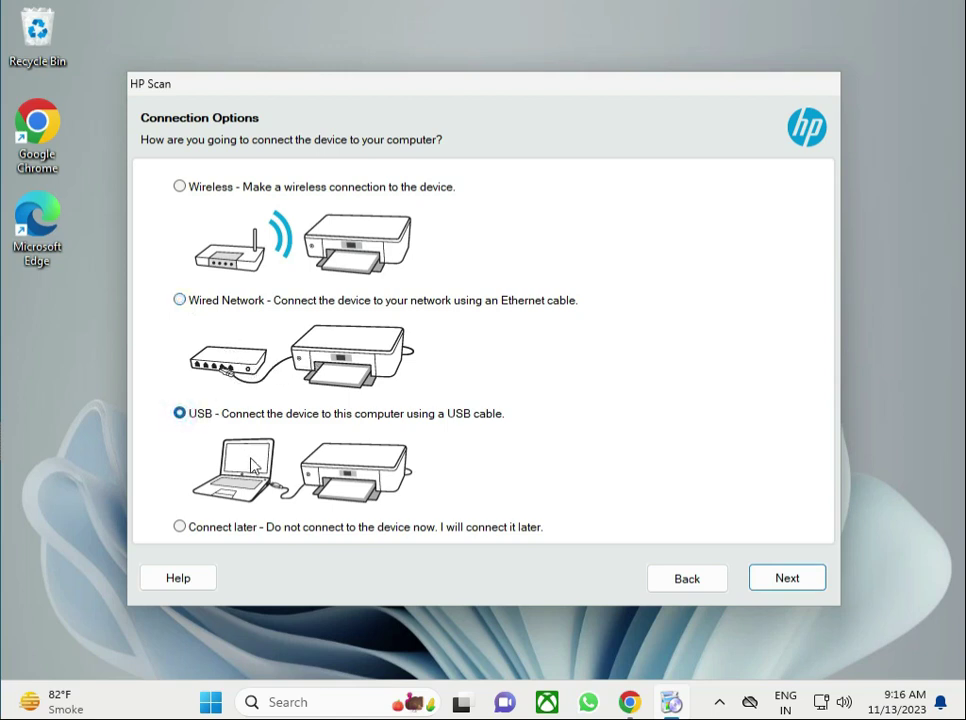
{"action": "mouse_move", "coordinate": [767, 553]}
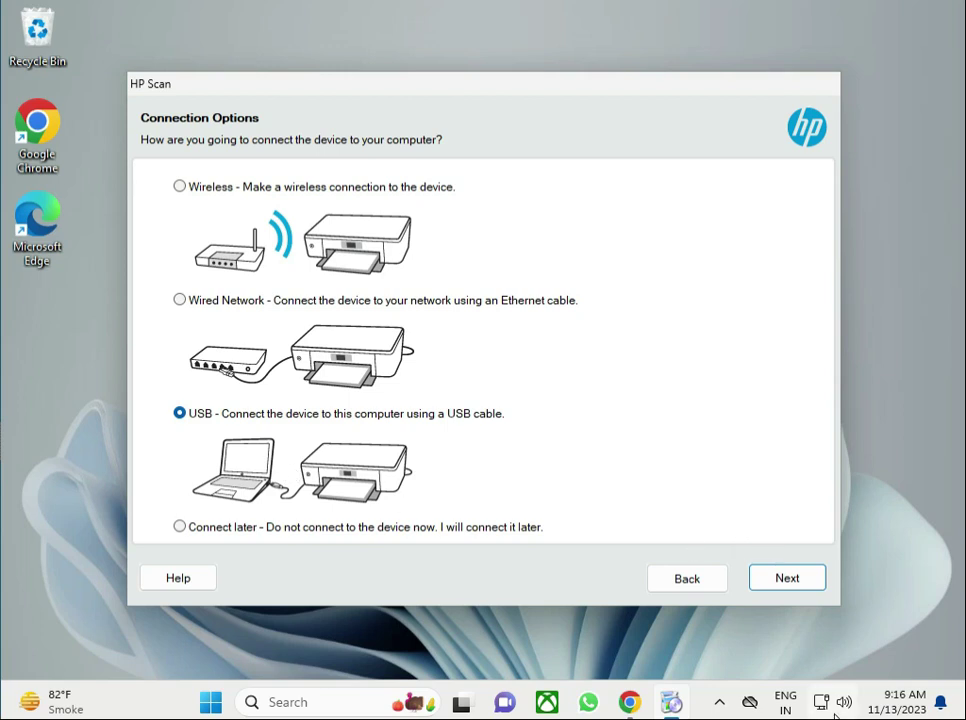
{"action": "left_click", "coordinate": [844, 701]}
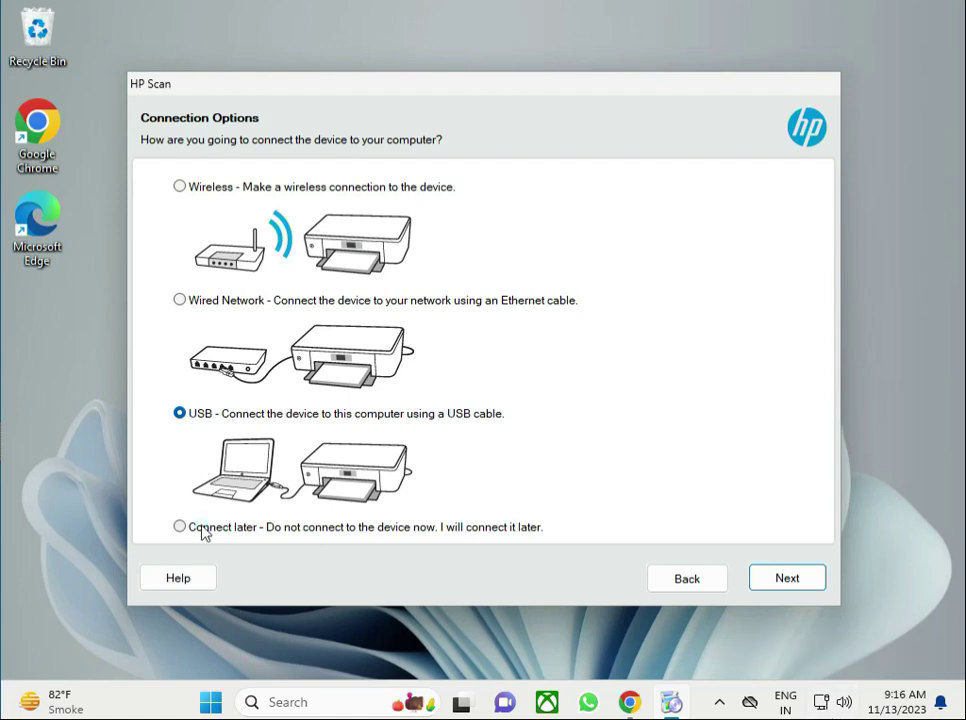
{"action": "left_click", "coordinate": [786, 577]}
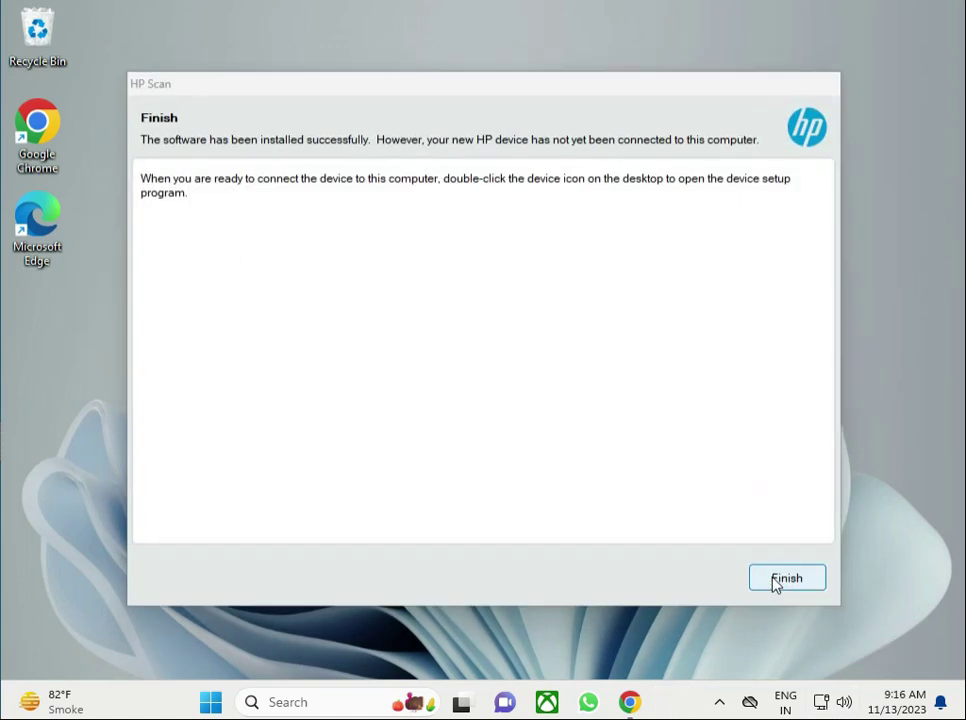
{"action": "left_click", "coordinate": [786, 578]}
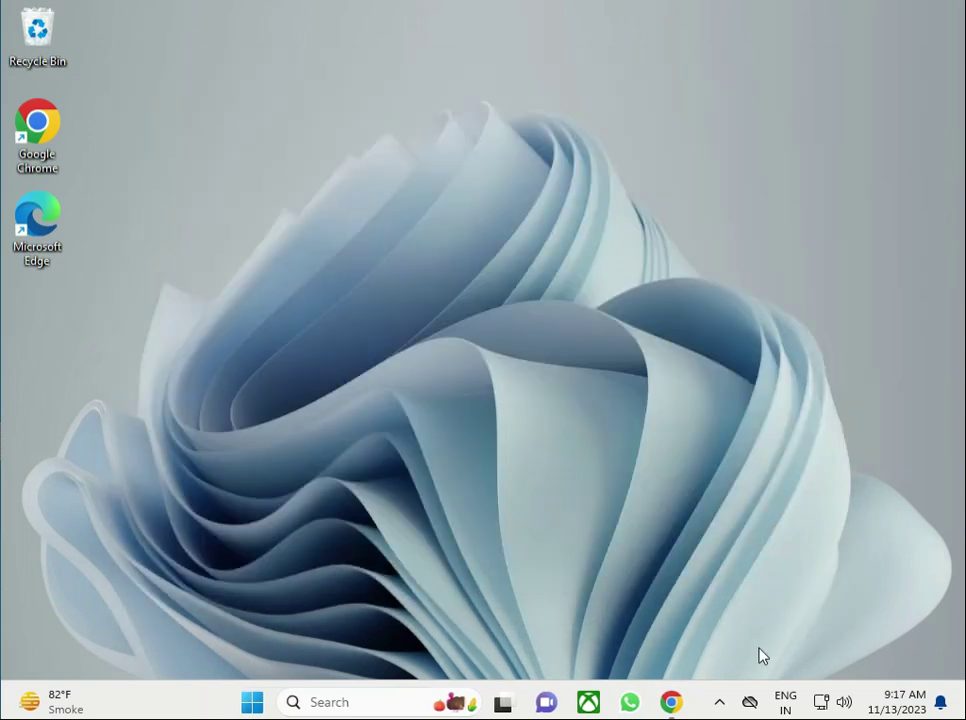